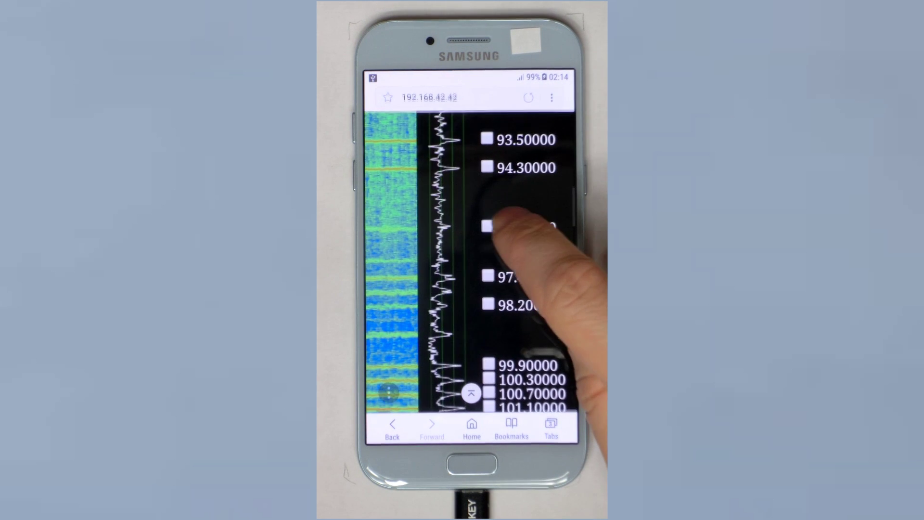
Step: Enable the 101.10000 MHz FM station in the detected station list for simultaneous listening
left_click(516, 228)
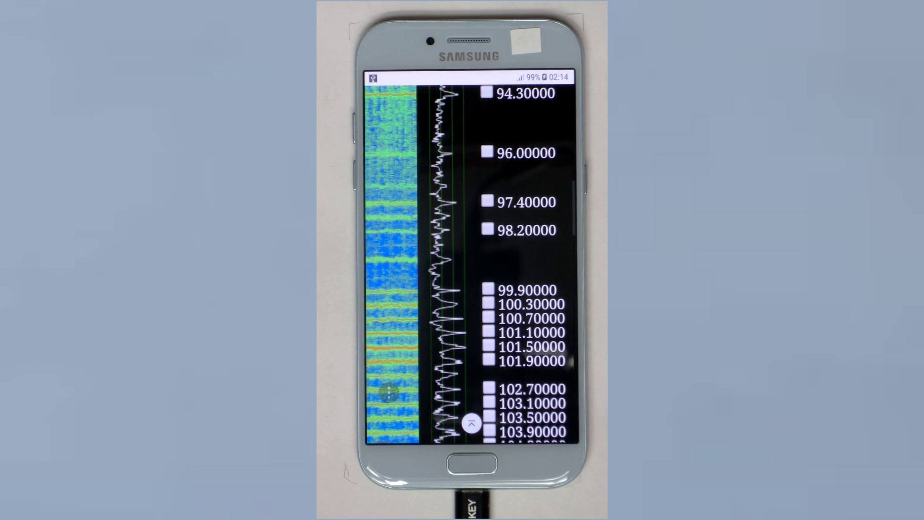
left_click(488, 331)
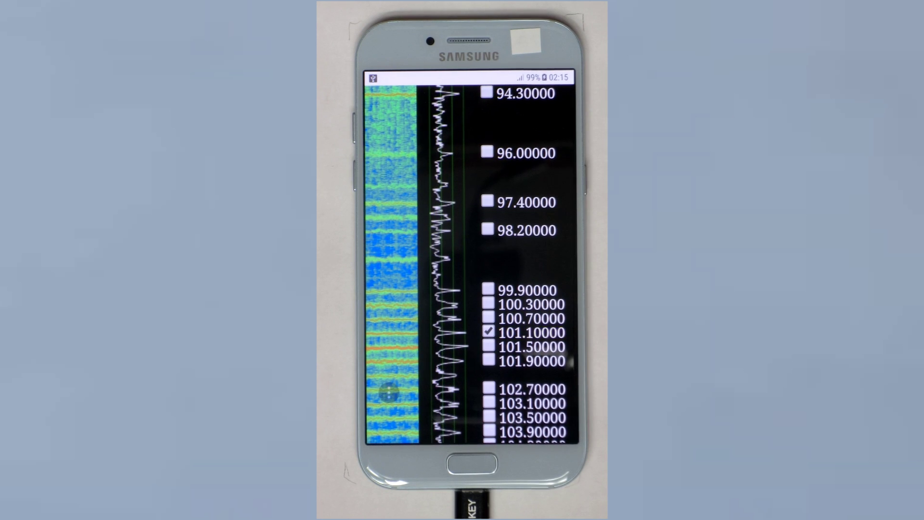